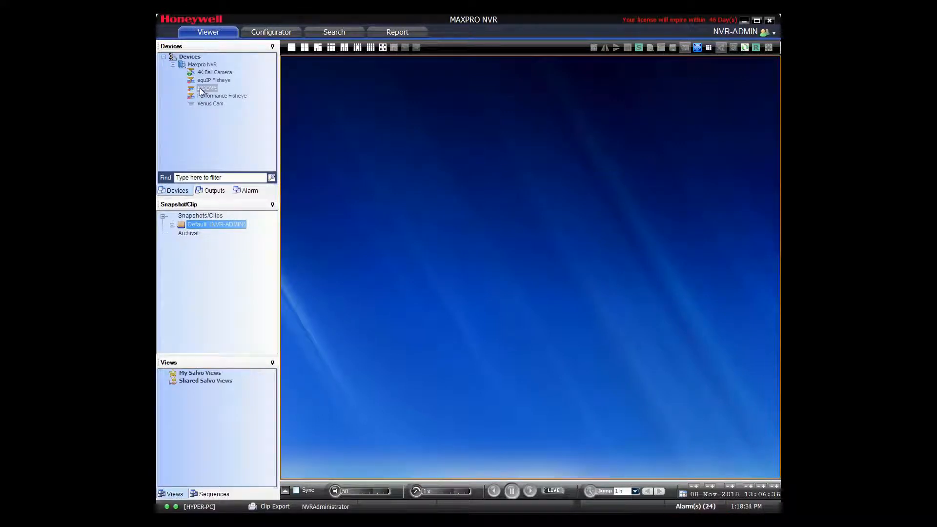
- Load the IPDOME camera from the Devices tree into the viewer pane
left_click(206, 87)
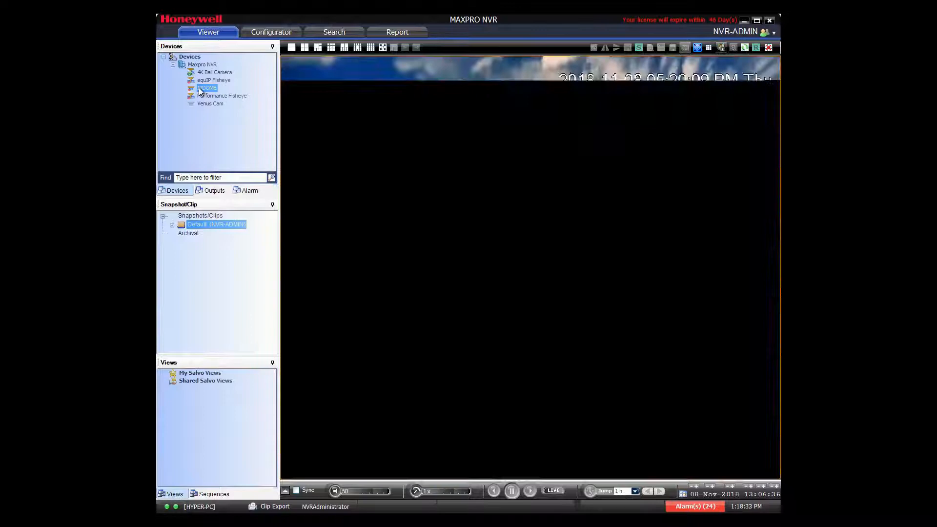
- Start IPDOME playback and begin creating a clip from the marked timeline section
double_click(207, 88)
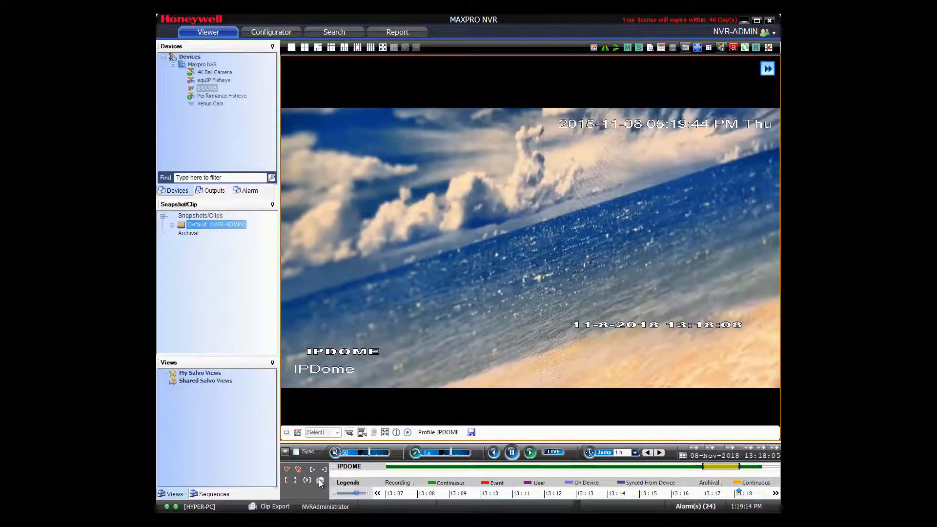
left_click(320, 483)
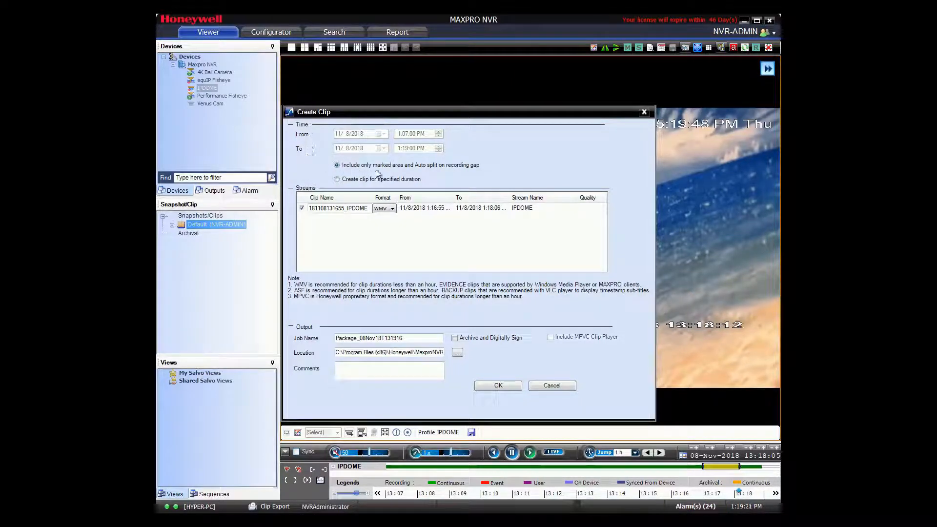
mouse_move(473, 174)
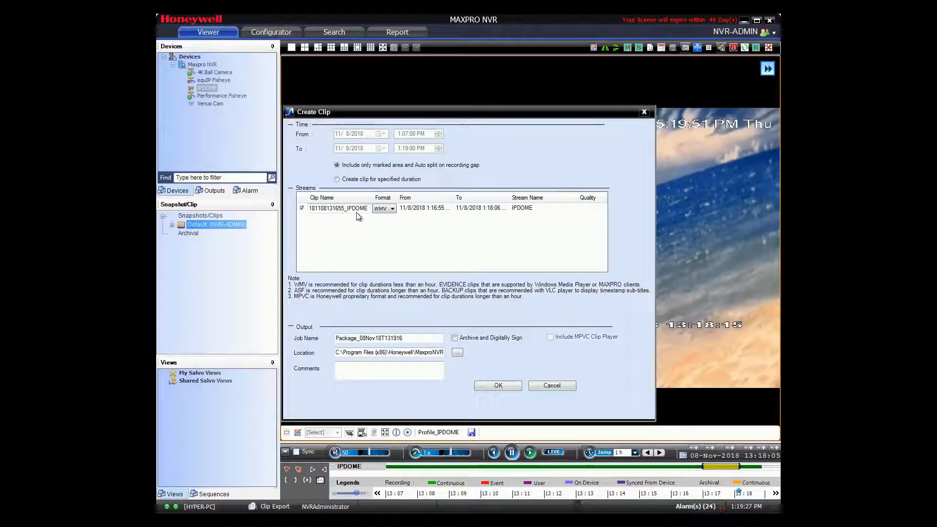
- Show the clip's export format choices (WMV, ASF, MPVC) in Create Clip
left_click(393, 208)
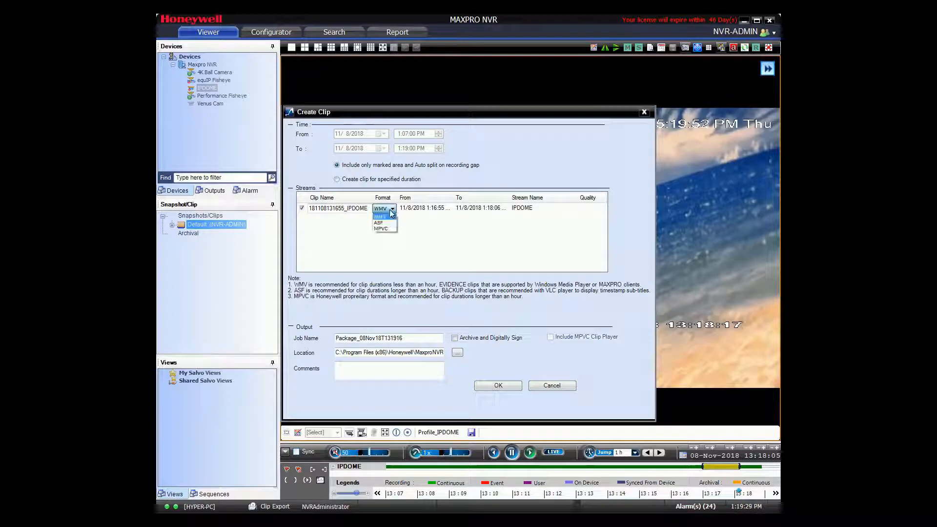
mouse_move(382, 229)
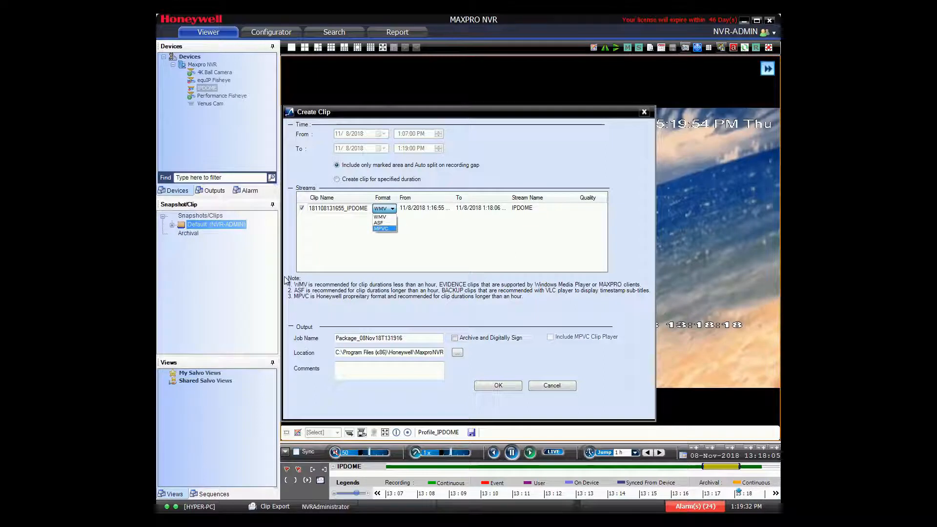
mouse_move(324, 312)
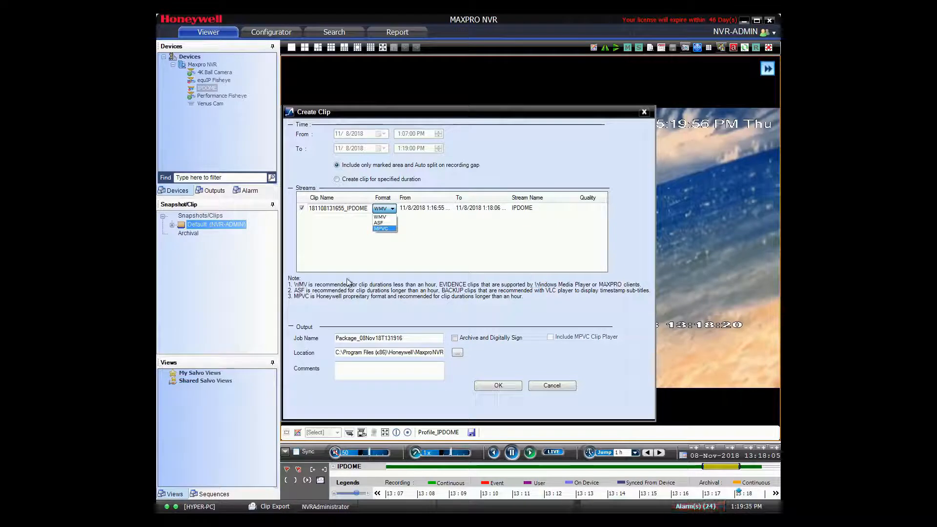
mouse_move(451, 227)
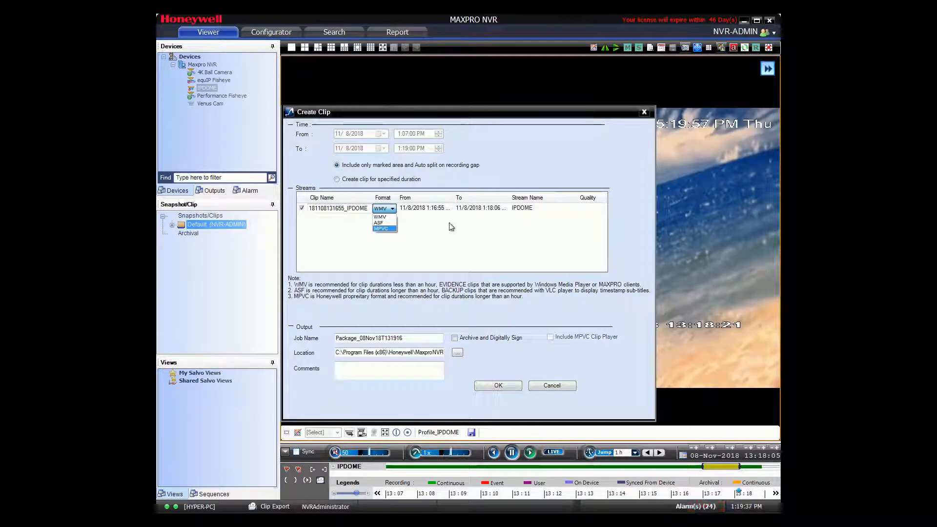
left_click(380, 217)
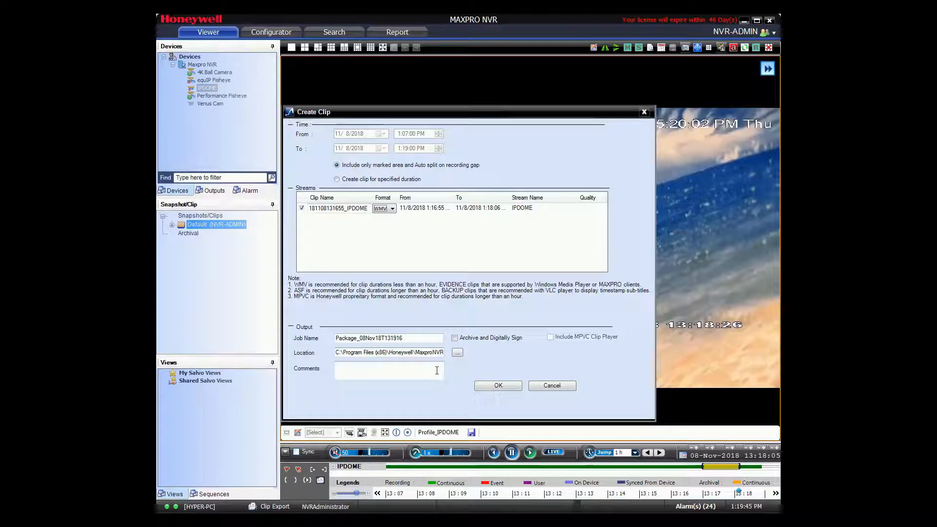
- Submit the IPDOME clip export as WMV with default job name and location
left_click(550, 385)
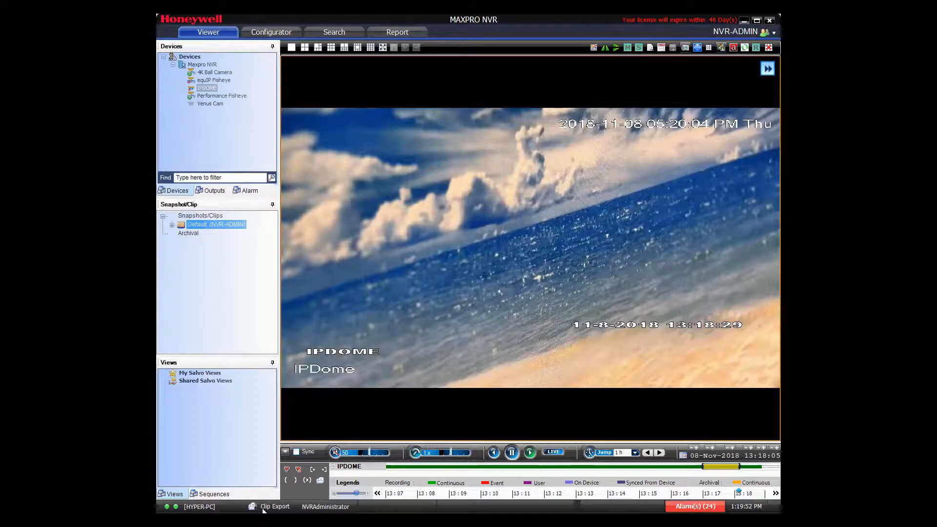
- Bring up the Clip Export Status window from the status bar
left_click(275, 507)
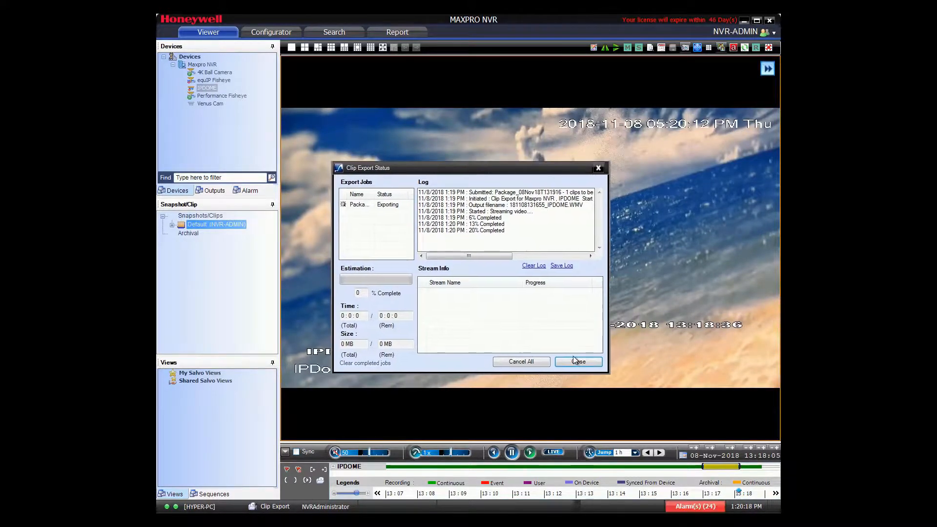
- Close Clip Export Status, returning to IPDOME's full-size video while the WMV export runs
left_click(577, 361)
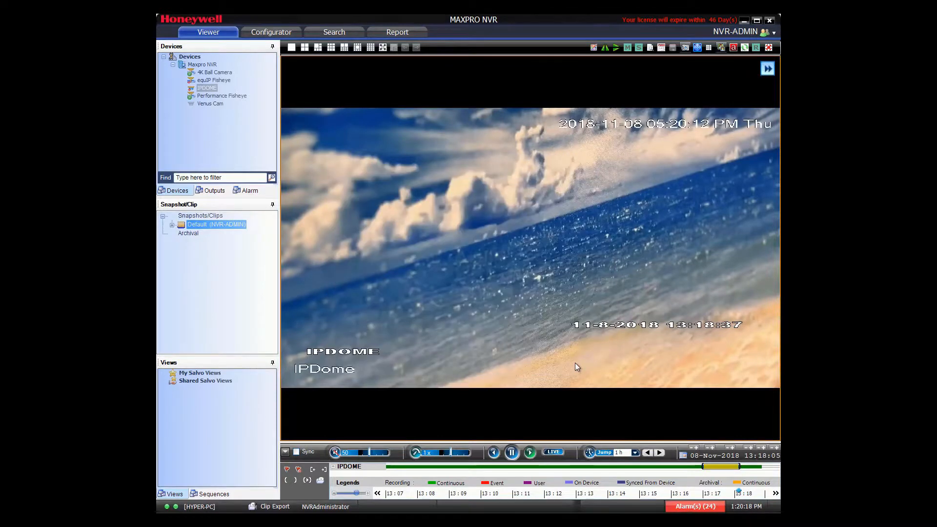